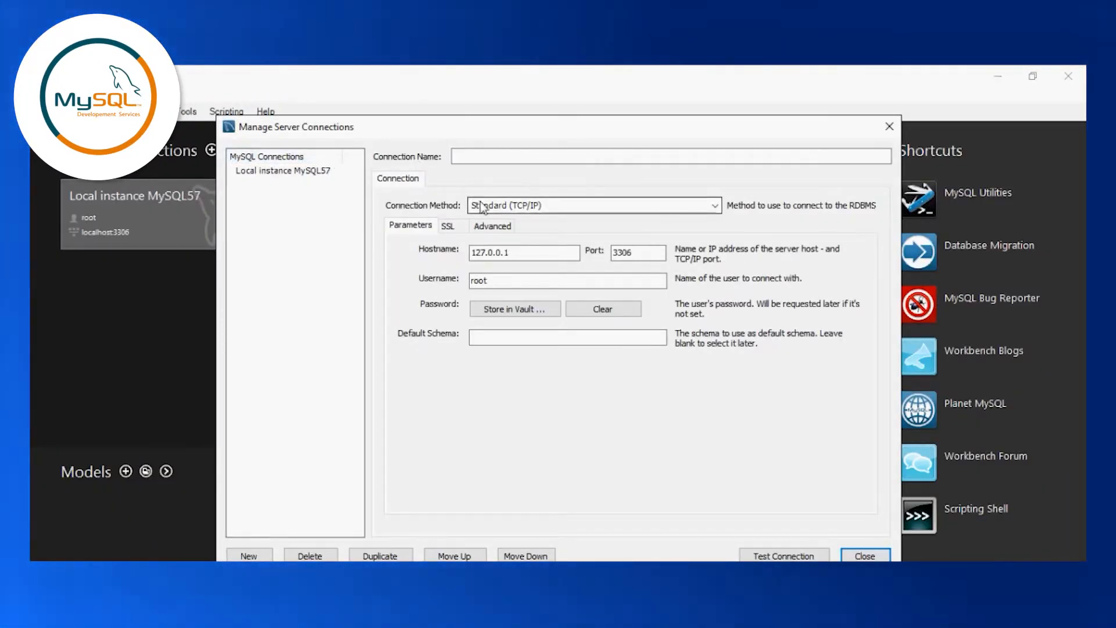
Step: Close the connection manager, view Local instance MySQL57 details (version 5.7.9-log), and connect
{"action": "left_click", "coordinate": [523, 252]}
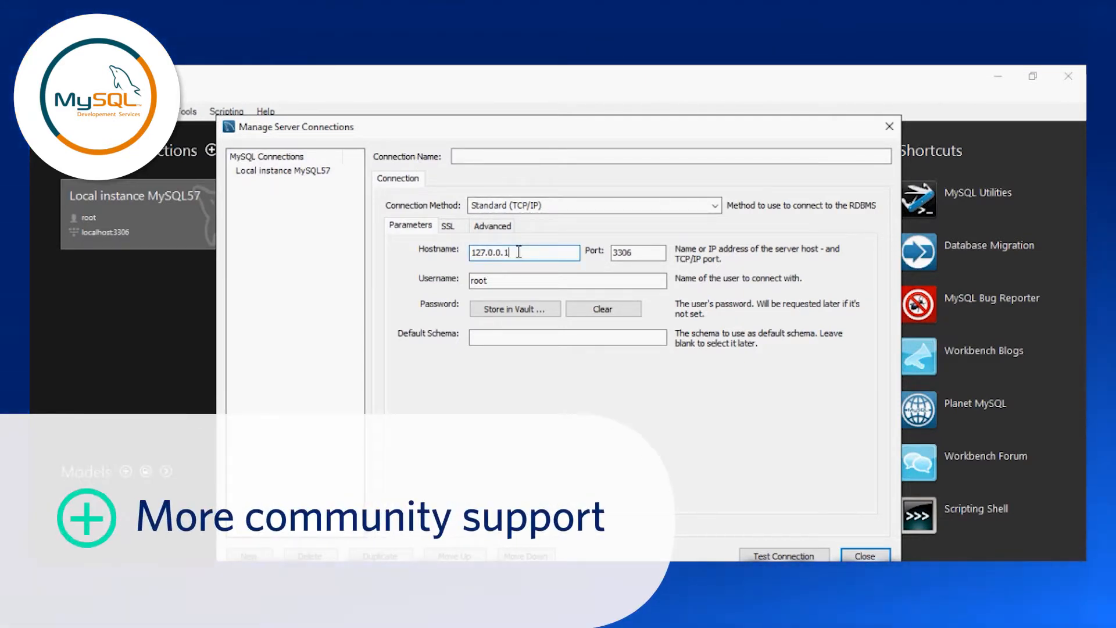
{"action": "left_click", "coordinate": [865, 556]}
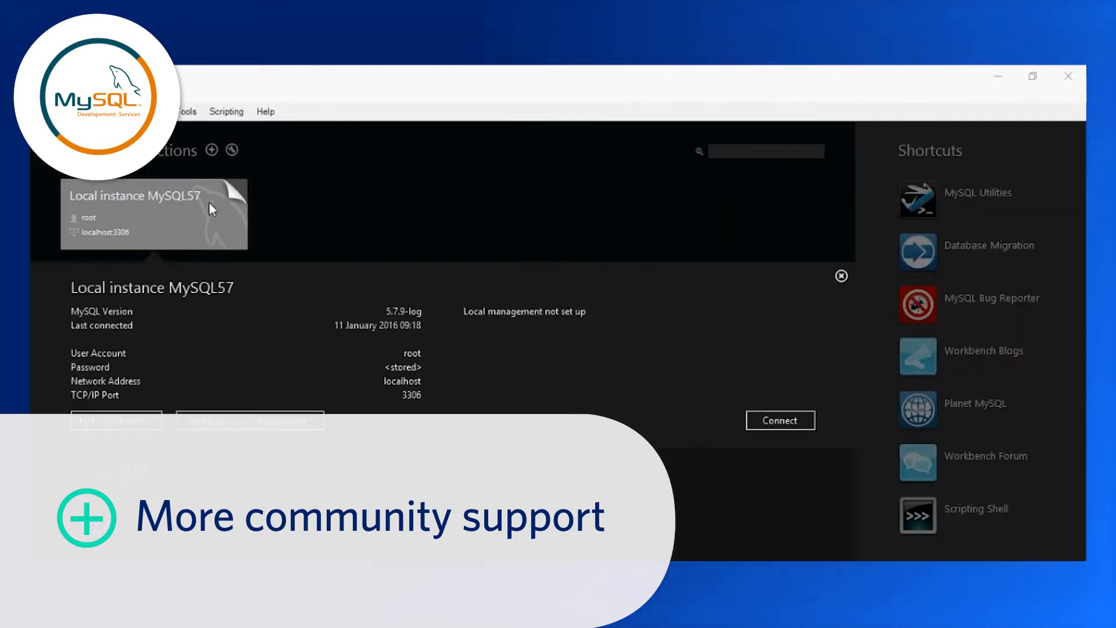
{"action": "mouse_move", "coordinate": [378, 288]}
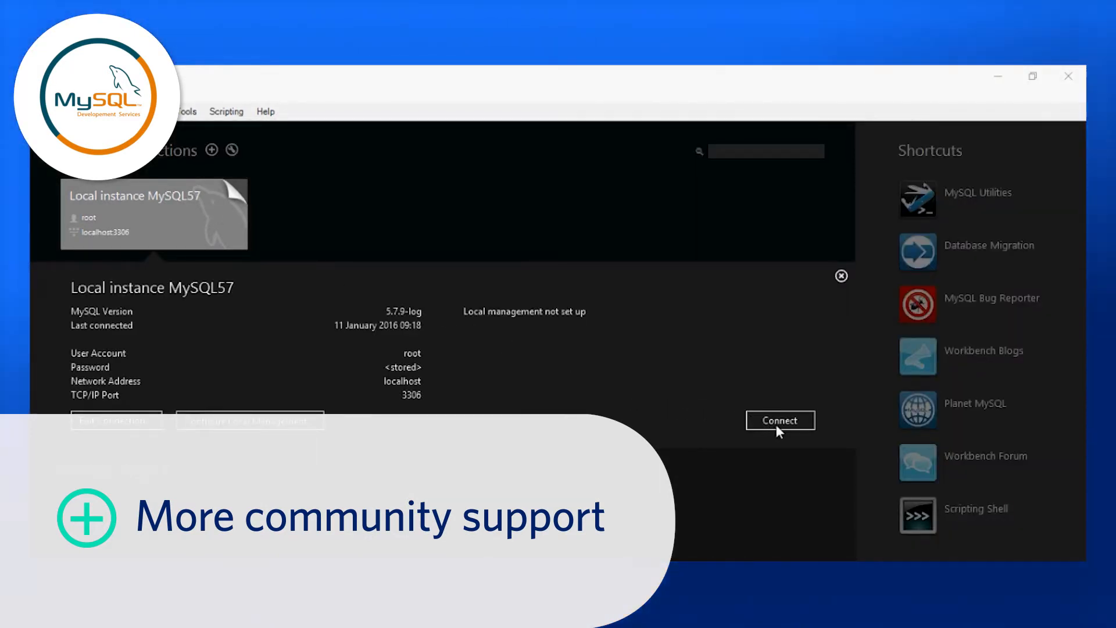
{"action": "left_click", "coordinate": [779, 420]}
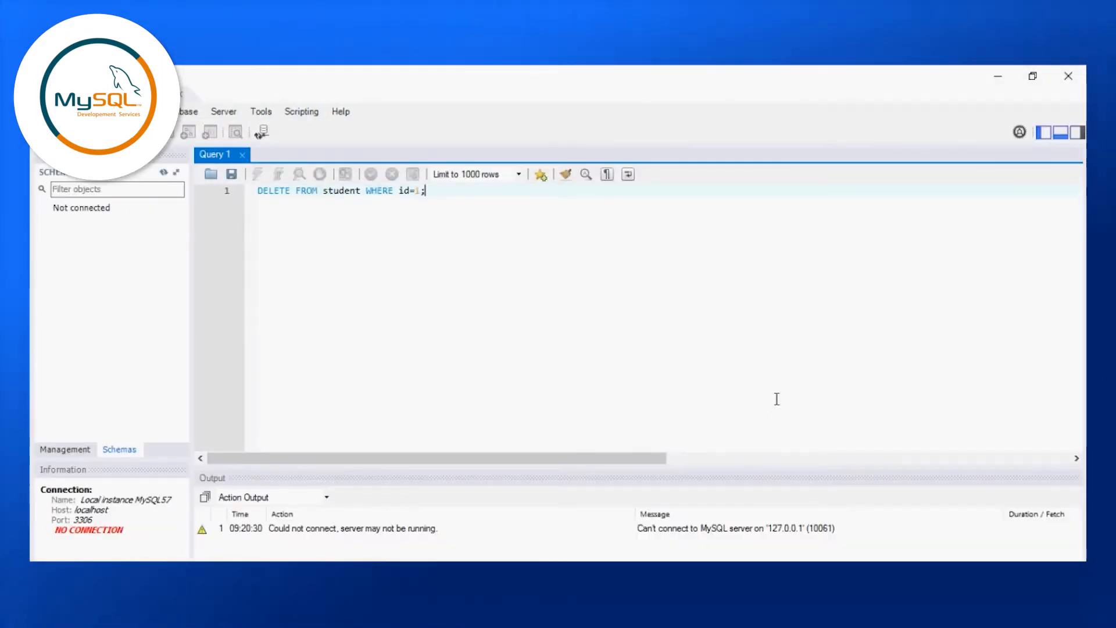
Step: Open Server Status for Local instance MySQL57, showing the server as Stopped
{"action": "left_click", "coordinate": [315, 154]}
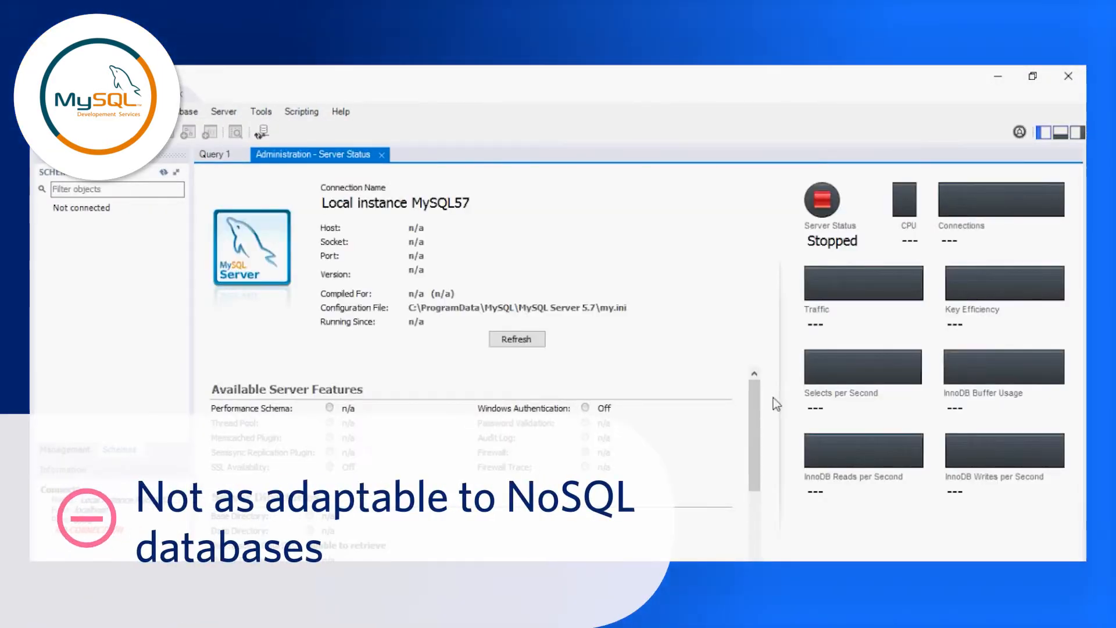
{"action": "mouse_move", "coordinate": [554, 263]}
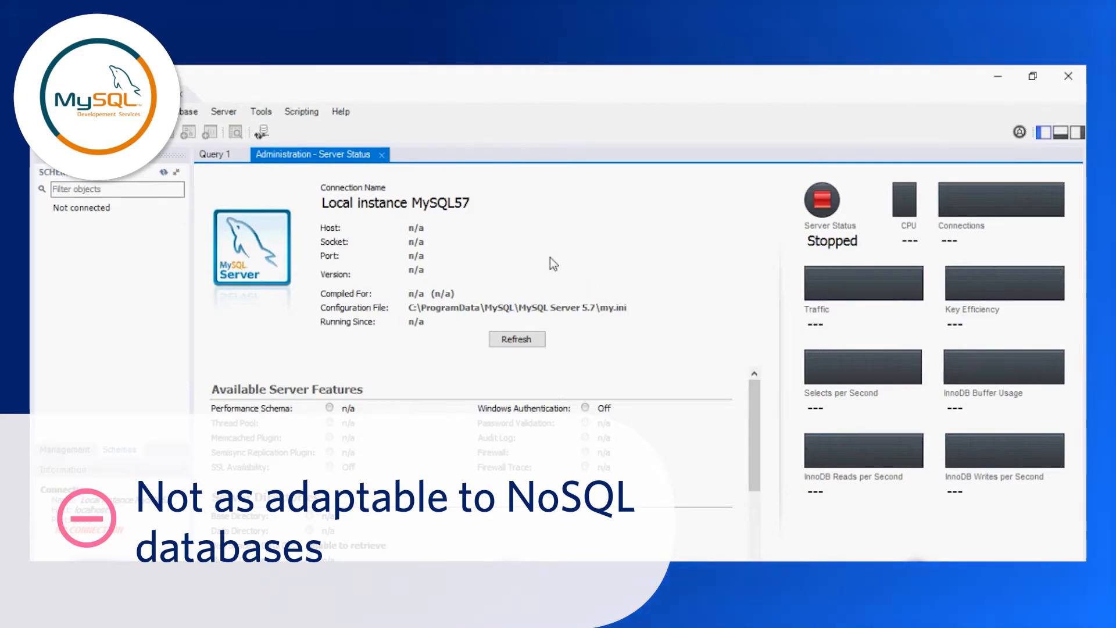